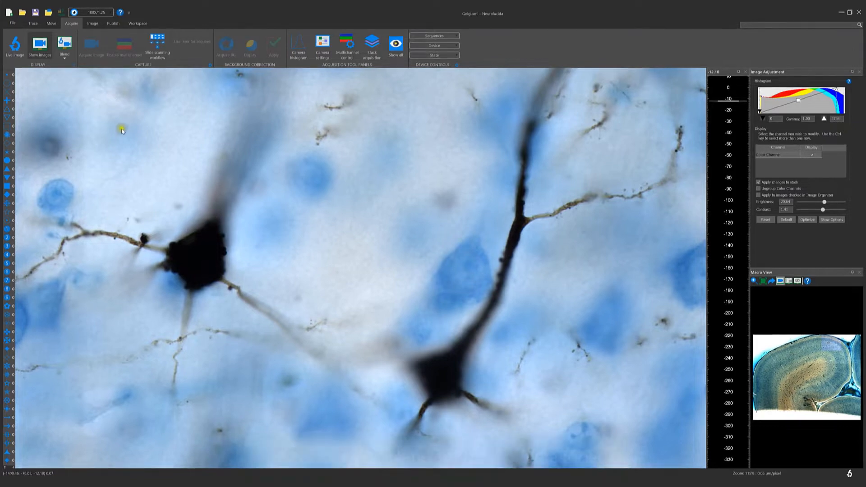
Step: View the About page with version and data file details, then show the Trace tools
{"action": "left_click", "coordinate": [13, 21]}
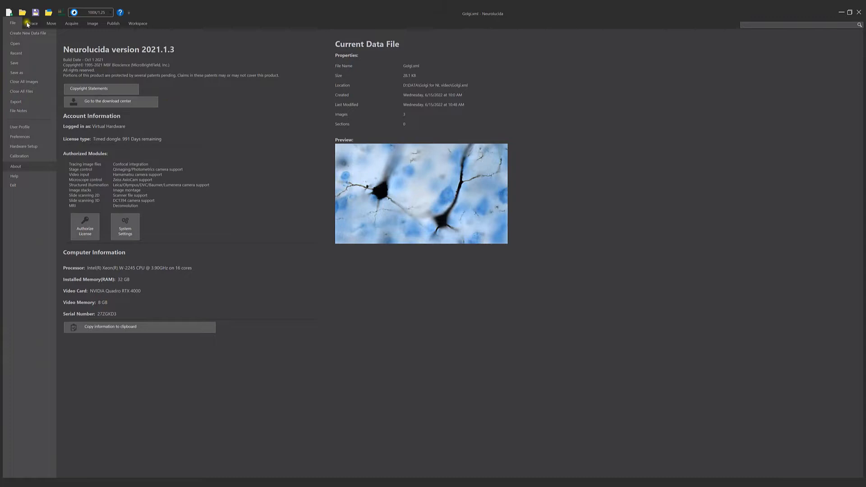
{"action": "left_click", "coordinate": [36, 22]}
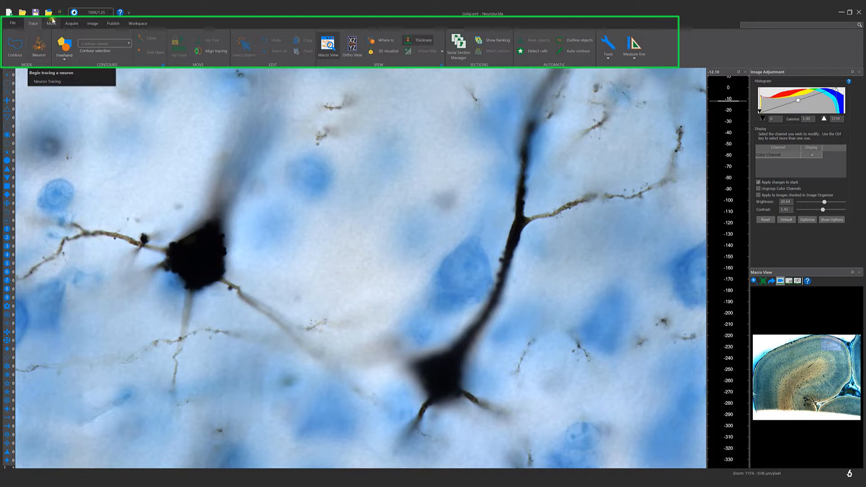
Step: Review the Move, Acquire, Image, Publish and Workspace tool sets in turn
{"action": "left_click", "coordinate": [50, 23]}
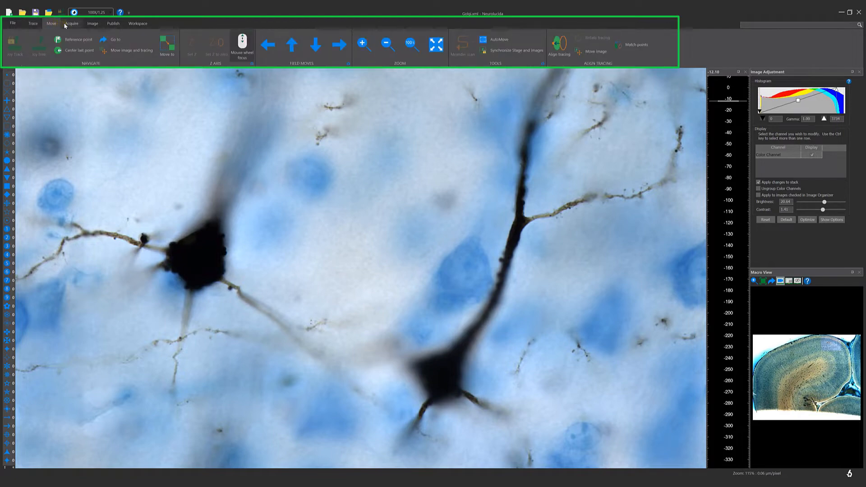
{"action": "left_click", "coordinate": [70, 23]}
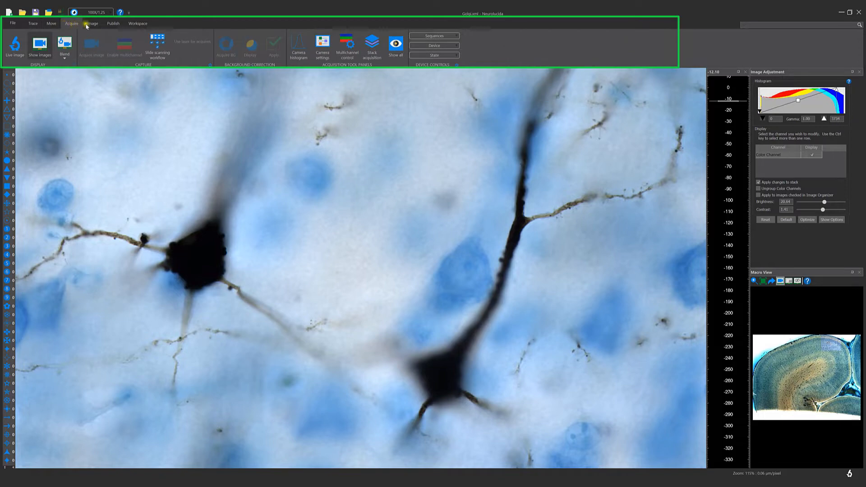
{"action": "left_click", "coordinate": [90, 24]}
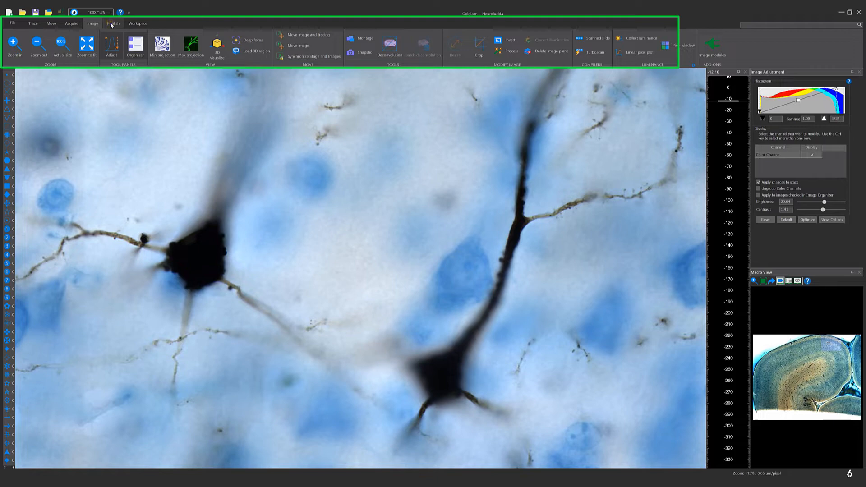
{"action": "left_click", "coordinate": [110, 24]}
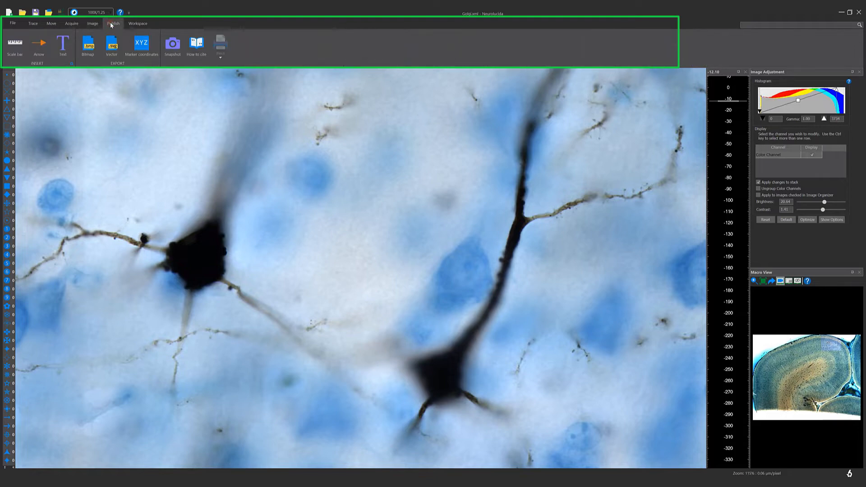
{"action": "mouse_move", "coordinate": [130, 26]}
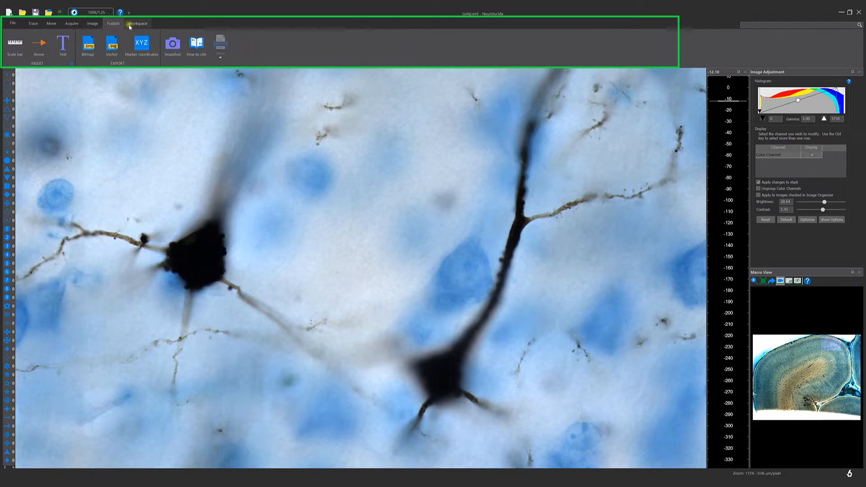
{"action": "left_click", "coordinate": [137, 24]}
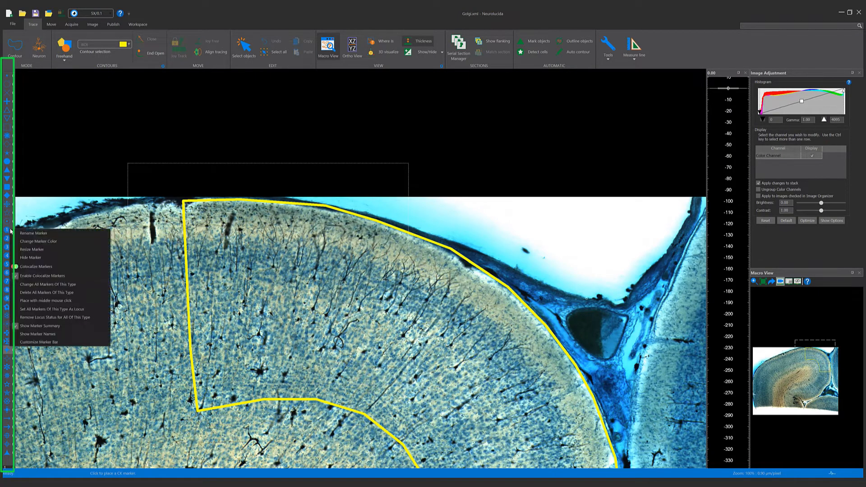
{"action": "mouse_move", "coordinate": [42, 343]}
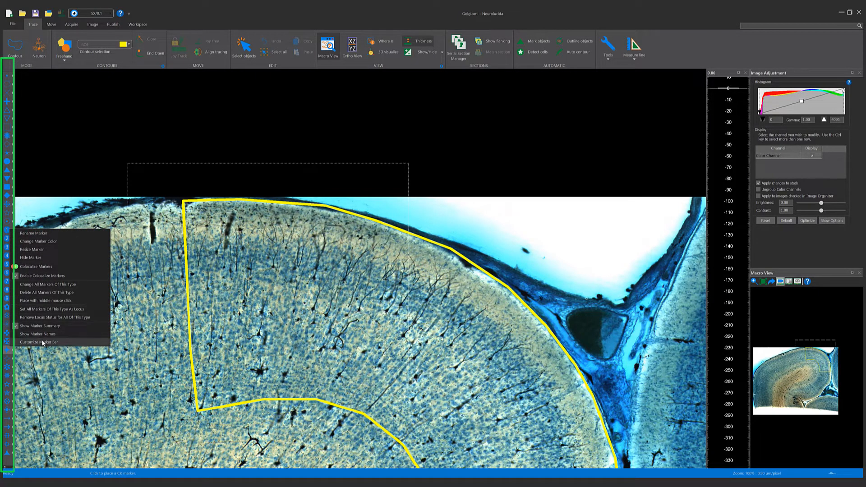
Step: Place three red cell markers inside the yellow cortical contour
{"action": "left_click", "coordinate": [361, 311]}
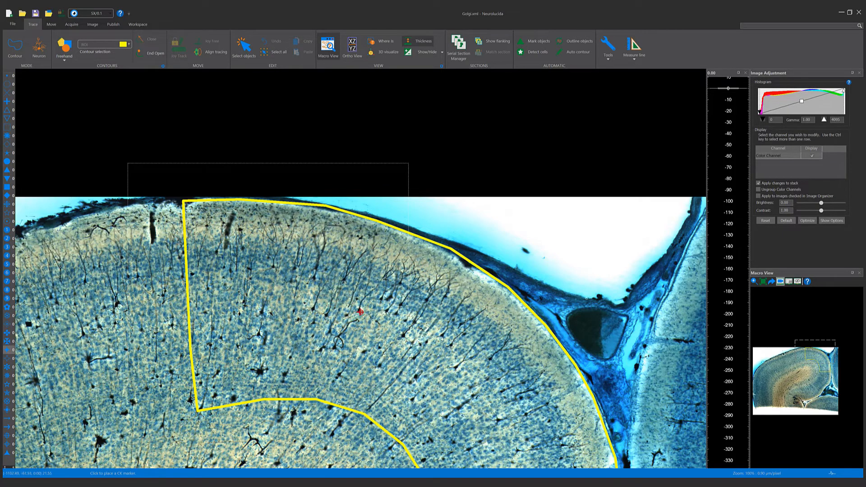
{"action": "left_click", "coordinate": [327, 315]}
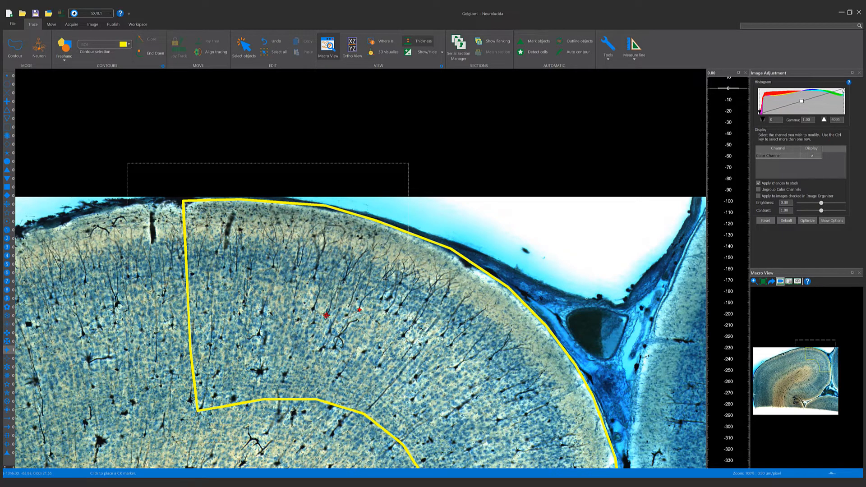
{"action": "left_click", "coordinate": [332, 352]}
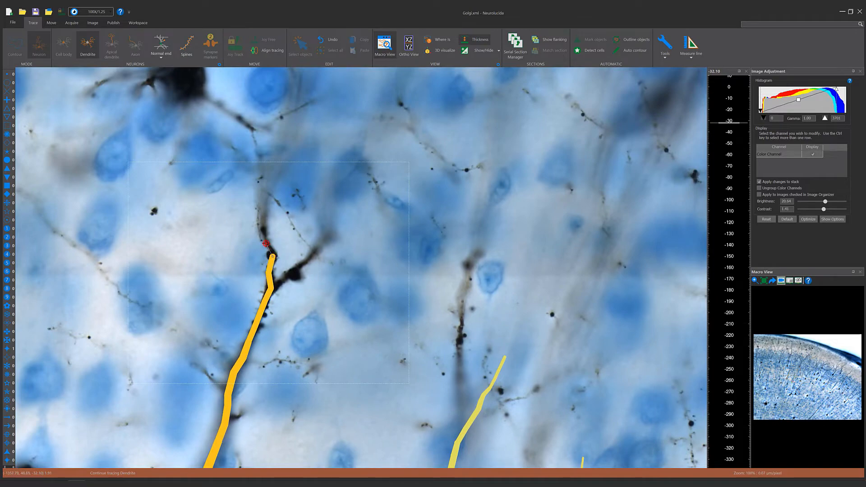
Step: Add a bifurcation to the orange dendrite and extend one of its branches
{"action": "left_click", "coordinate": [301, 264]}
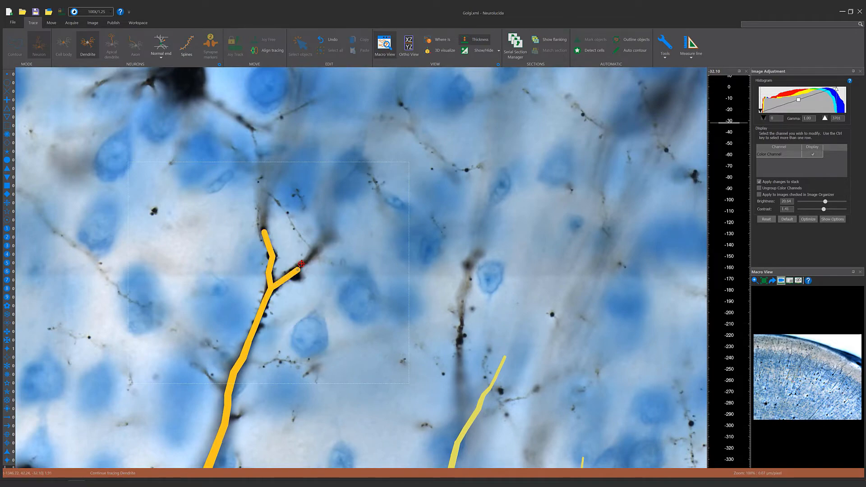
{"action": "left_click", "coordinate": [431, 38]}
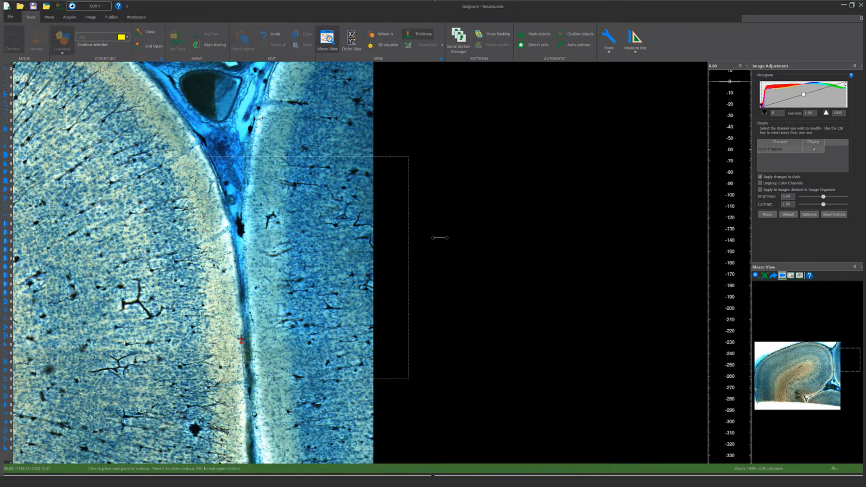
Step: Begin the yellow contour at the midline edge of the section
{"action": "left_click", "coordinate": [242, 349]}
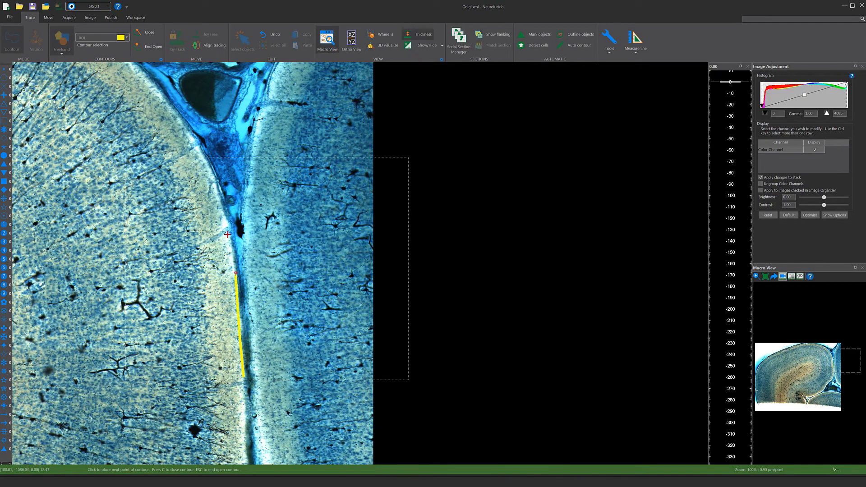
Step: Continue the contour along the pial surface and down into the cortex, panning to follow it
{"action": "left_click", "coordinate": [191, 128]}
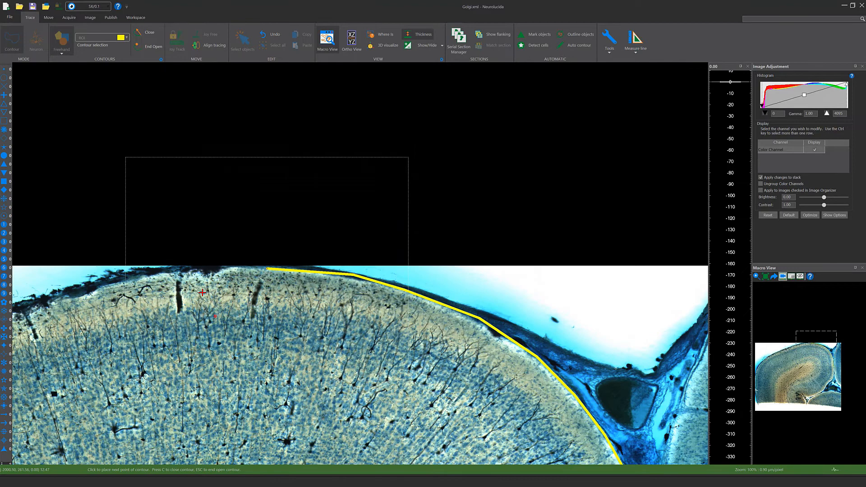
{"action": "left_click", "coordinate": [217, 431]}
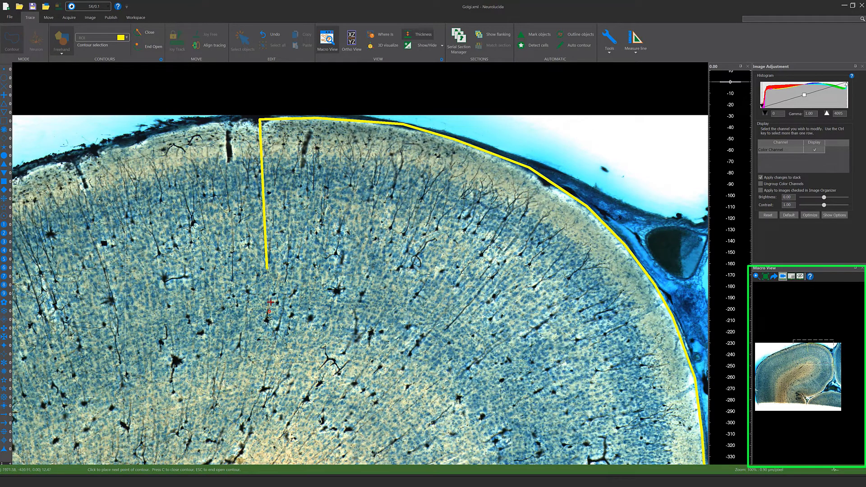
{"action": "left_click", "coordinate": [394, 317]}
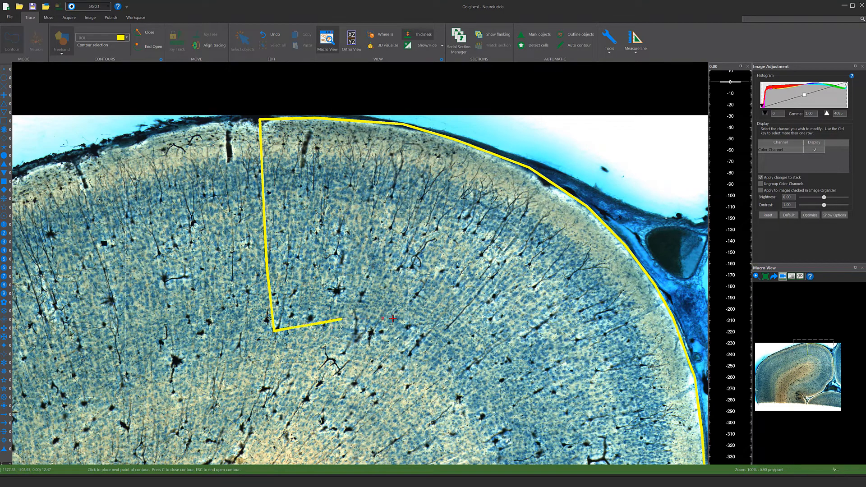
{"action": "left_click_drag", "start_coordinate": [392, 318], "coordinate": [318, 330]}
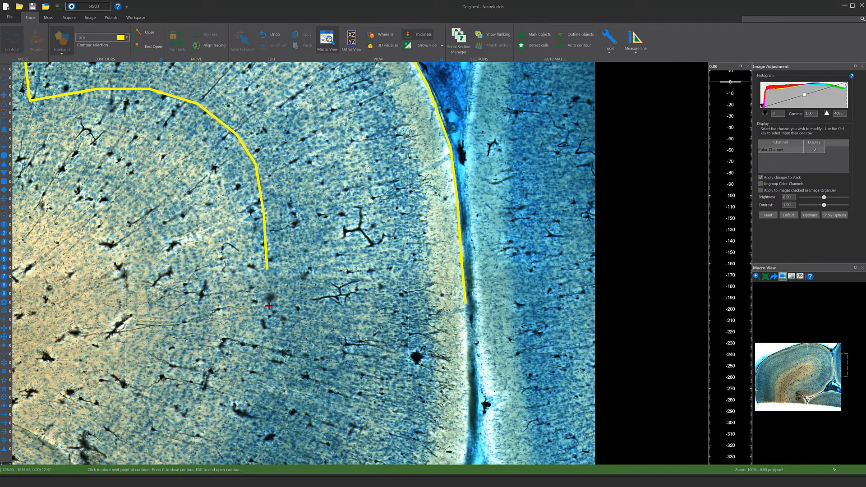
Step: End the contour as an open line via the right-click options
{"action": "right_click", "coordinate": [268, 306]}
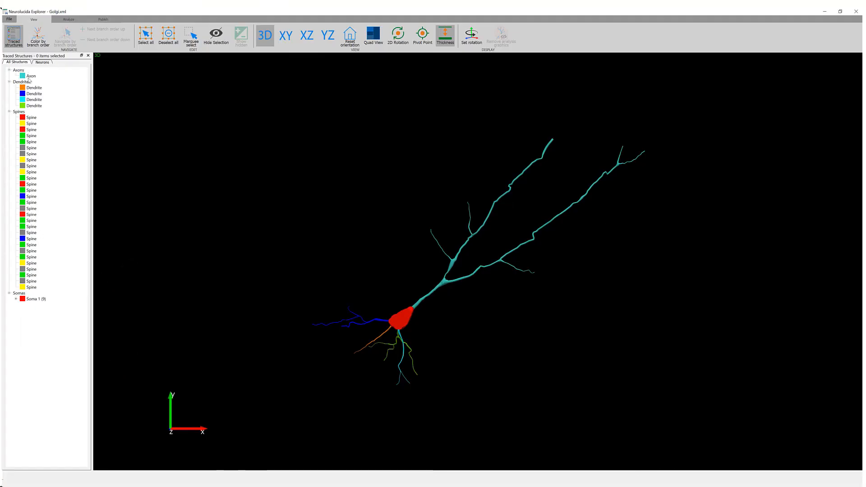
Step: Select the neuron's dendrites and spines and show the Analysis tools
{"action": "left_click", "coordinate": [20, 81]}
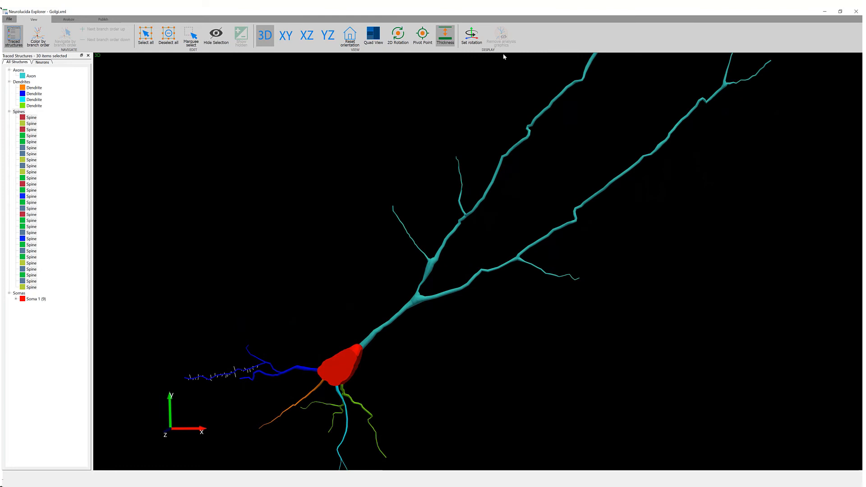
{"action": "left_click", "coordinate": [374, 34]}
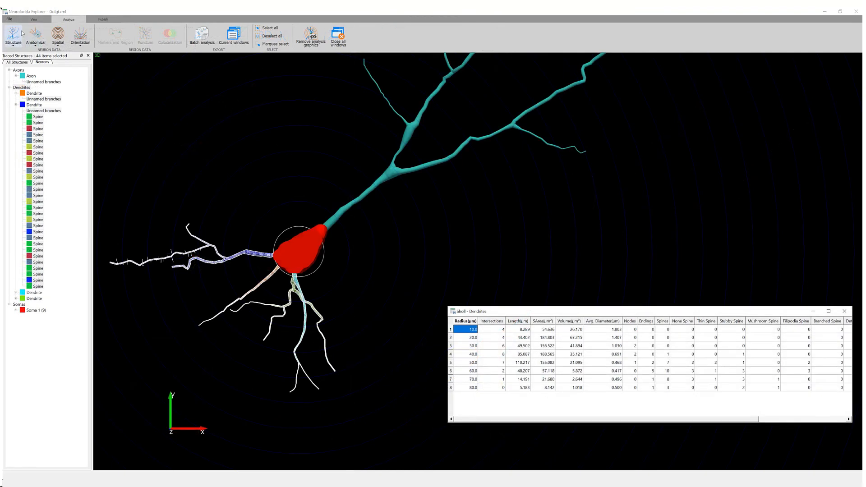
{"action": "mouse_move", "coordinate": [400, 290]}
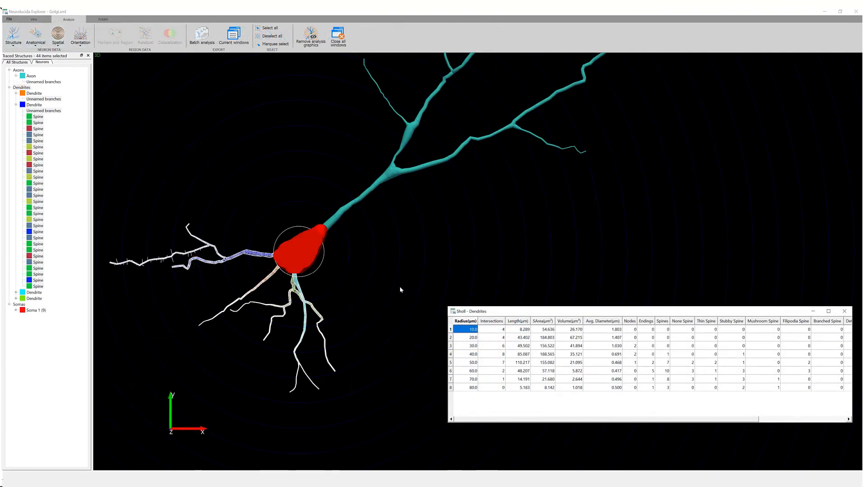
Step: Select the first three Radius rows to show the 10, 20 and 30 µm Sholl rings
{"action": "left_click_drag", "start_coordinate": [472, 328], "coordinate": [472, 345]}
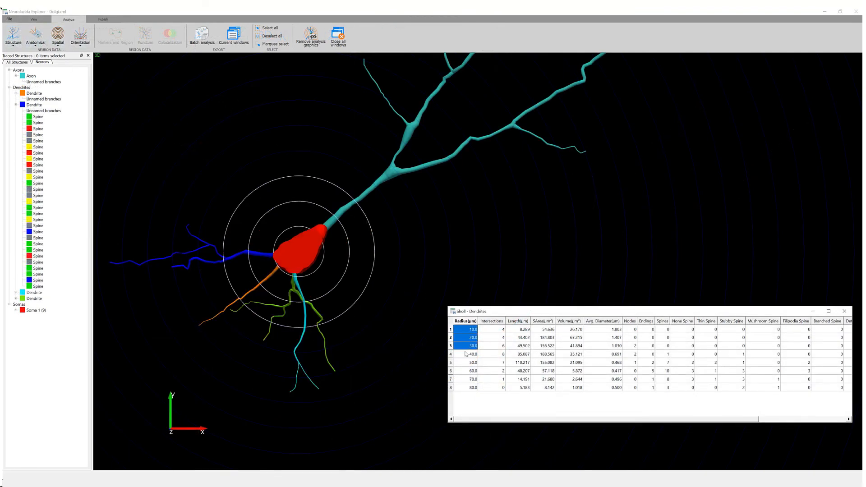